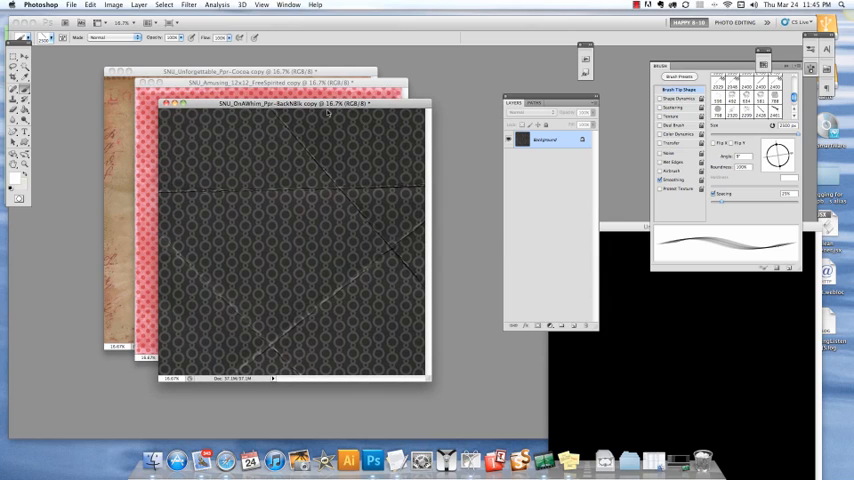
# Step: Pick an SNU_BrushSet_Creases brush tip for the black patterned paper
pyautogui.moveTo(258, 180); pyautogui.dragTo(430, 155)
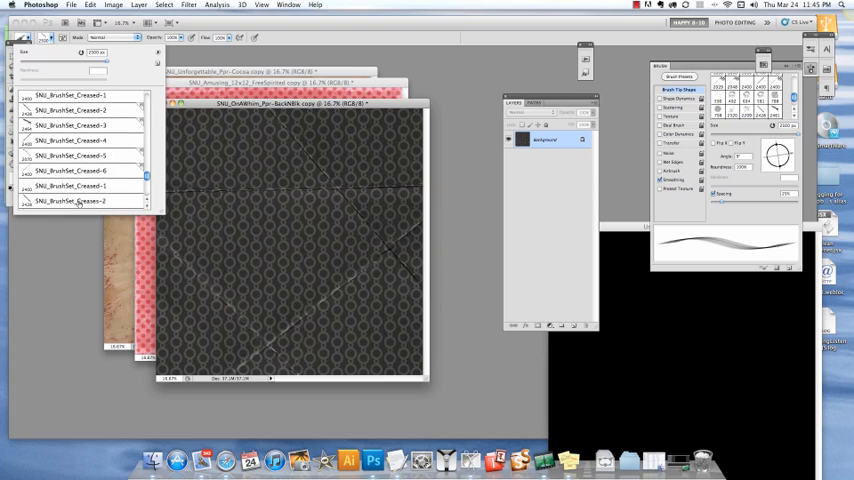
pyautogui.click(147, 50)
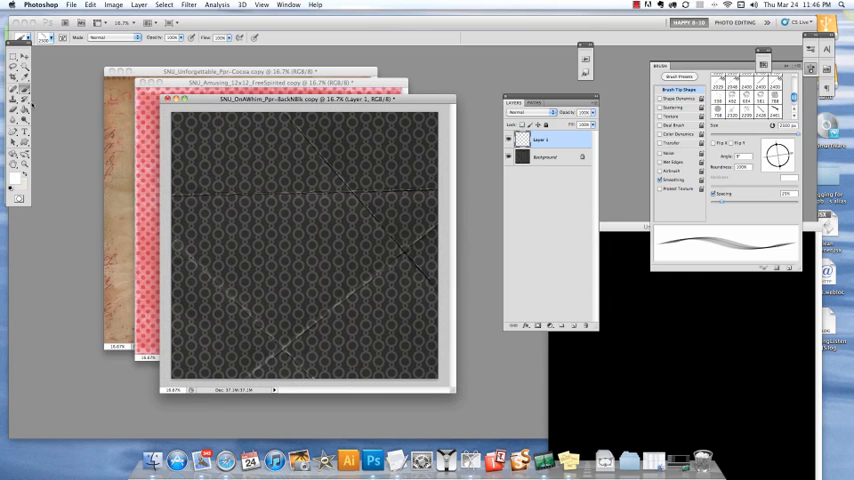
# Step: Paint two white crease lines across the black patterned paper
pyautogui.moveTo(255, 238); pyautogui.dragTo(425, 215)
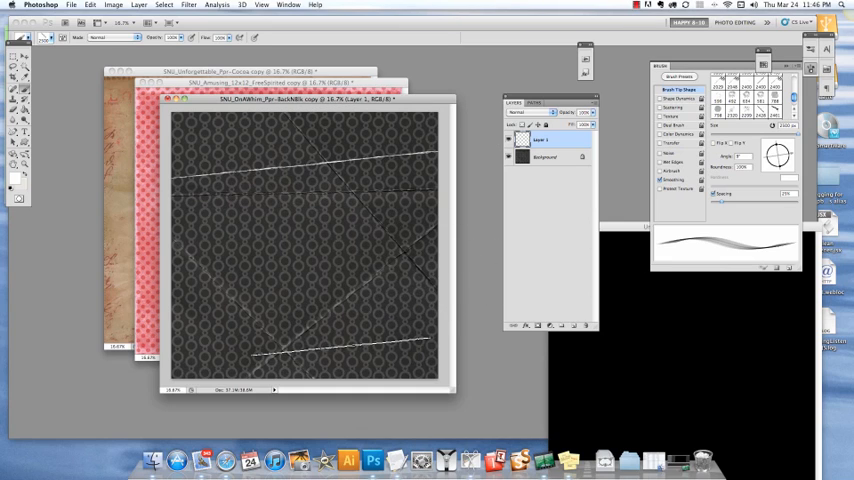
pyautogui.moveTo(180, 188); pyautogui.dragTo(355, 172)
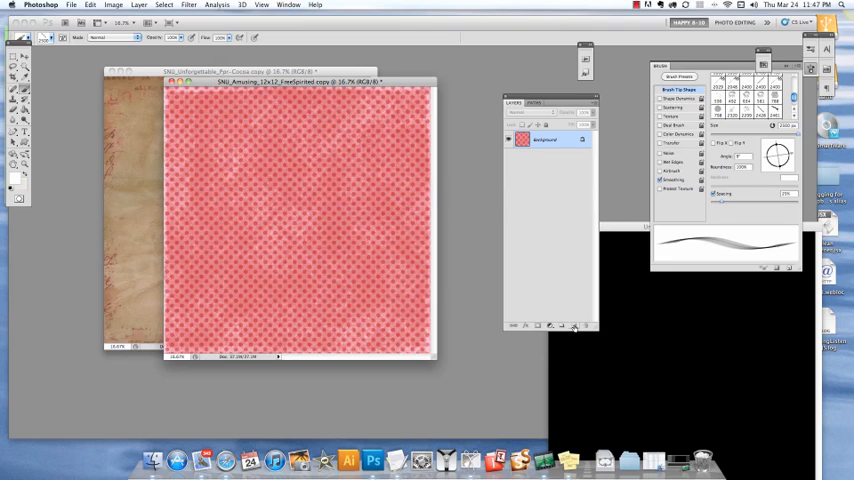
# Step: Add Layer 1 to the pink polka-dot paper and enlarge its window slightly
pyautogui.click(562, 325)
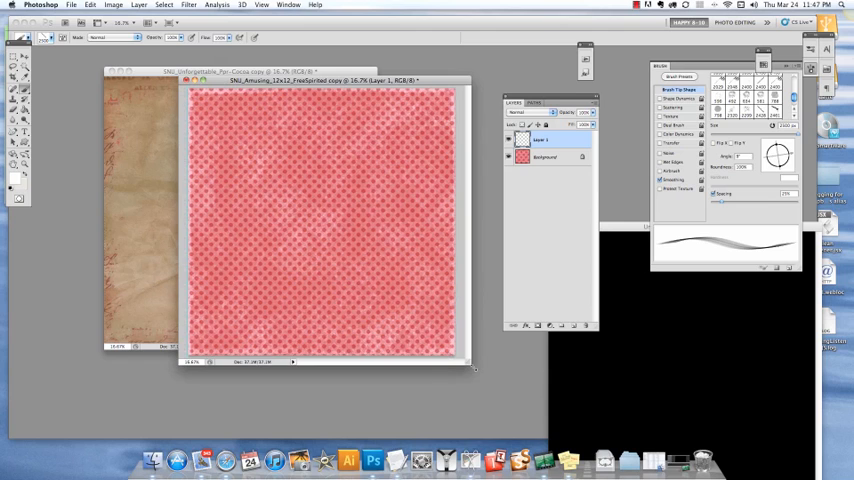
pyautogui.moveTo(297, 205); pyautogui.dragTo(470, 190)
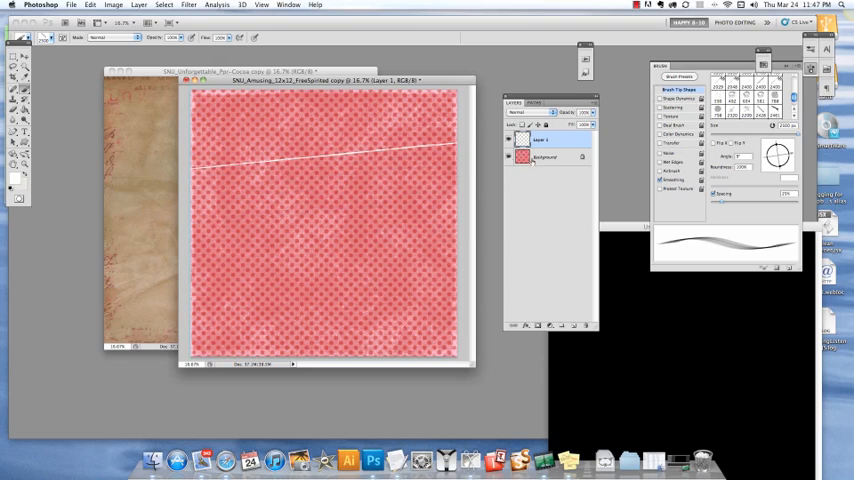
pyautogui.click(545, 157)
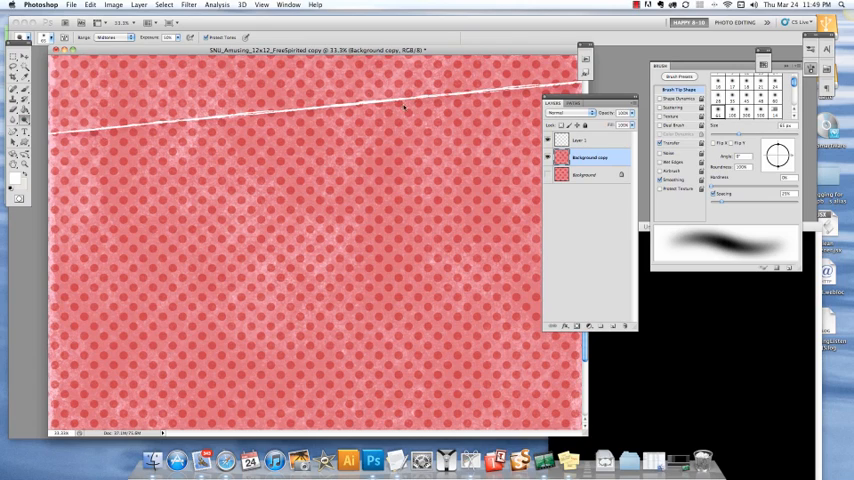
pyautogui.moveTo(485, 90)
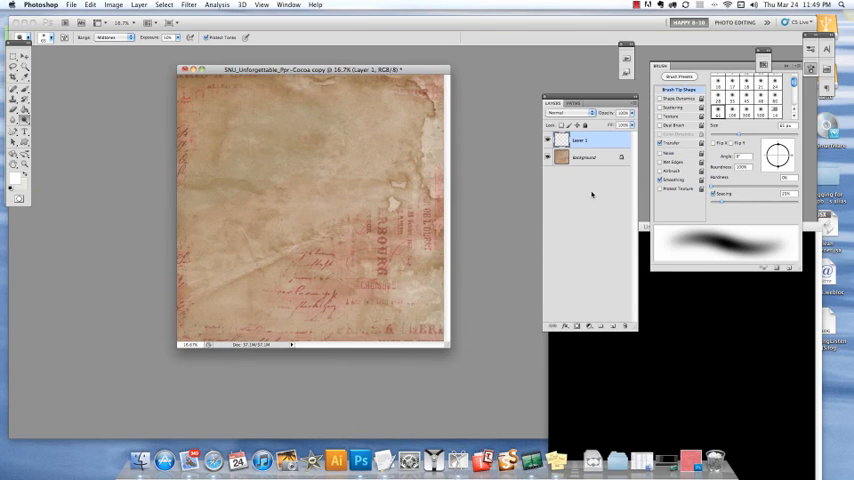
# Step: Duplicate the cocoa paper's Background layer and set a pale beige foreground colour
pyautogui.click(585, 157)
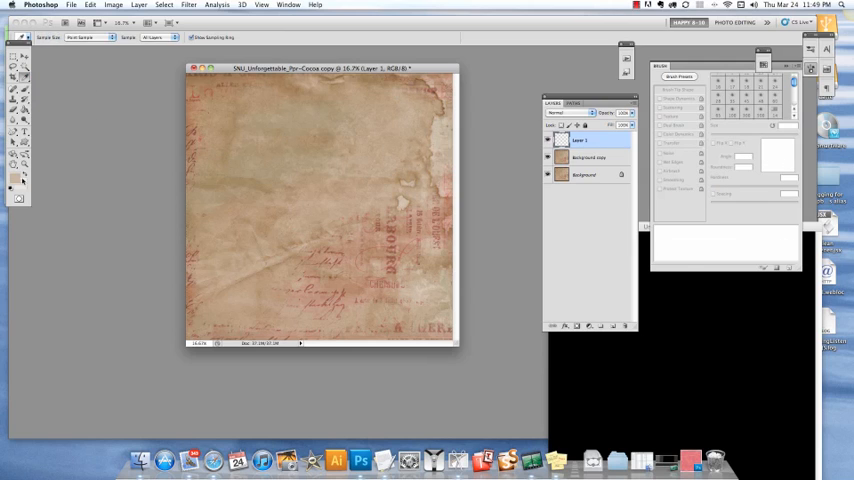
pyautogui.click(14, 187)
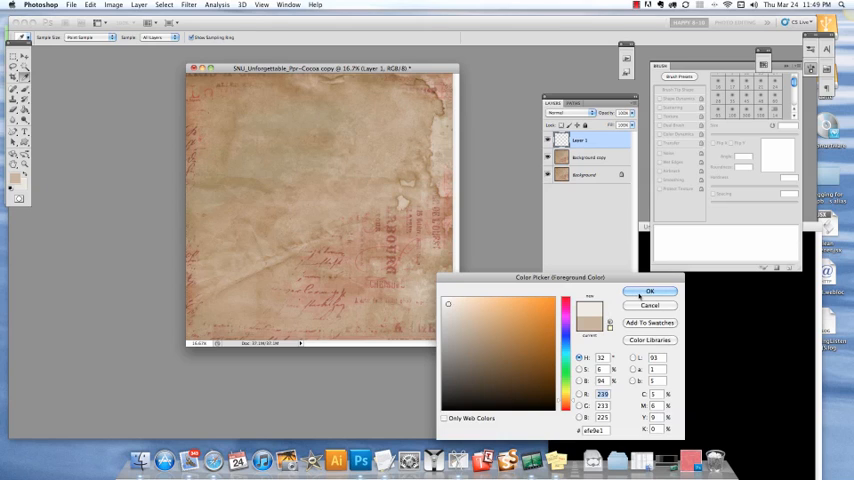
pyautogui.click(650, 291)
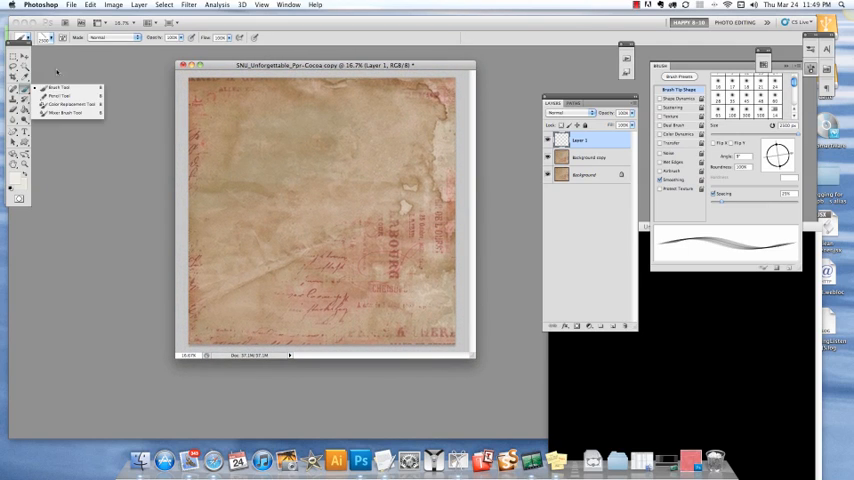
# Step: Switch to the Brush tool and stamp a pale crease along the cocoa paper's top
pyautogui.click(44, 37)
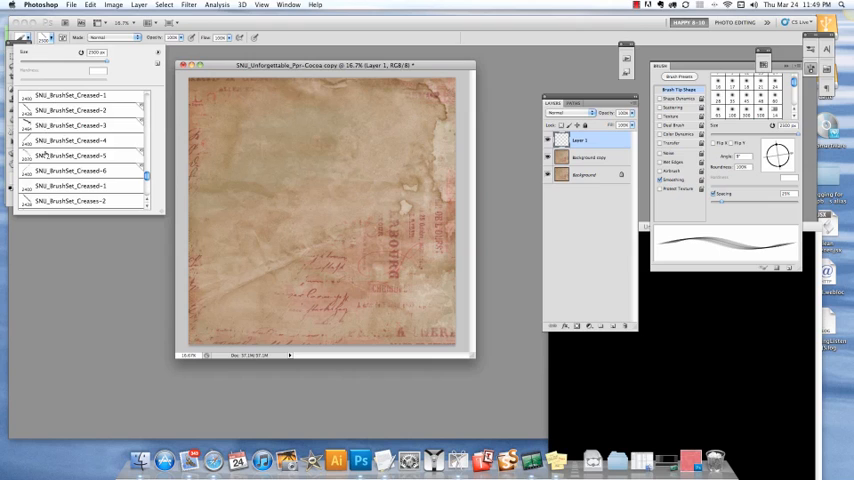
pyautogui.moveTo(265, 150); pyautogui.dragTo(420, 165)
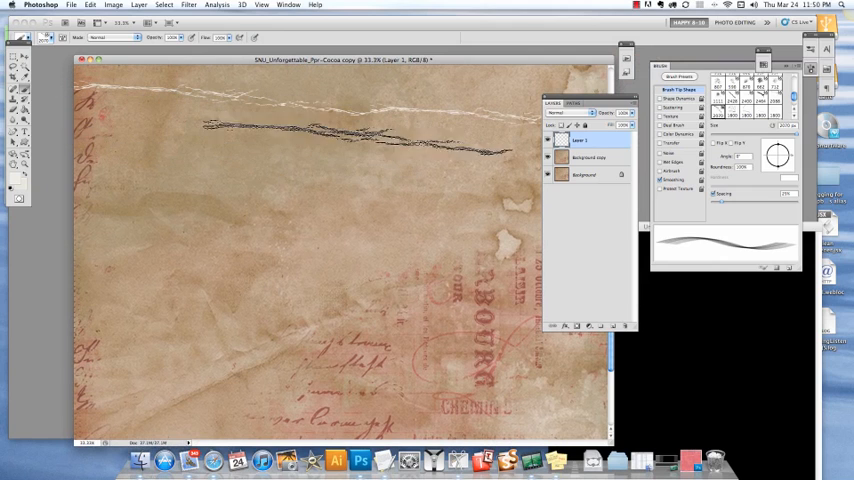
pyautogui.click(588, 157)
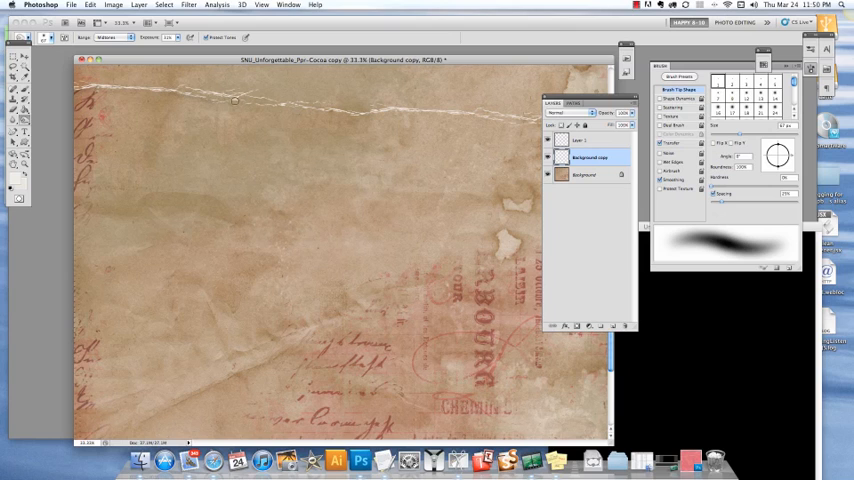
pyautogui.moveTo(377, 113)
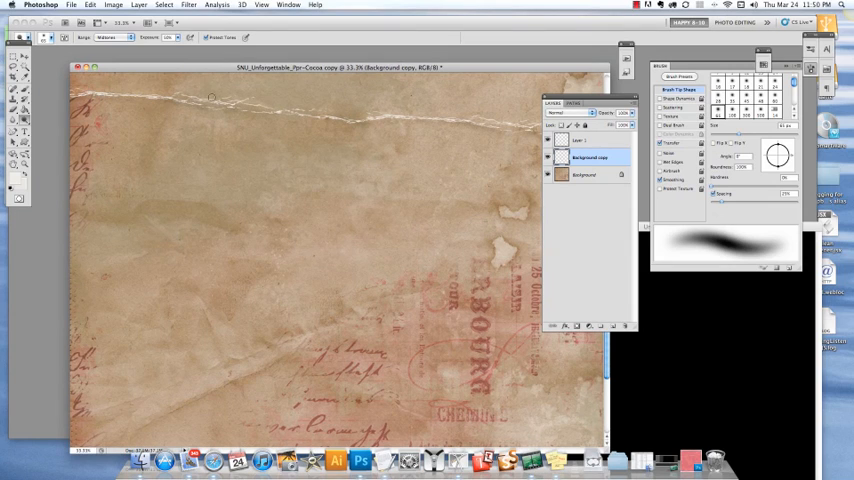
pyautogui.moveTo(306, 119)
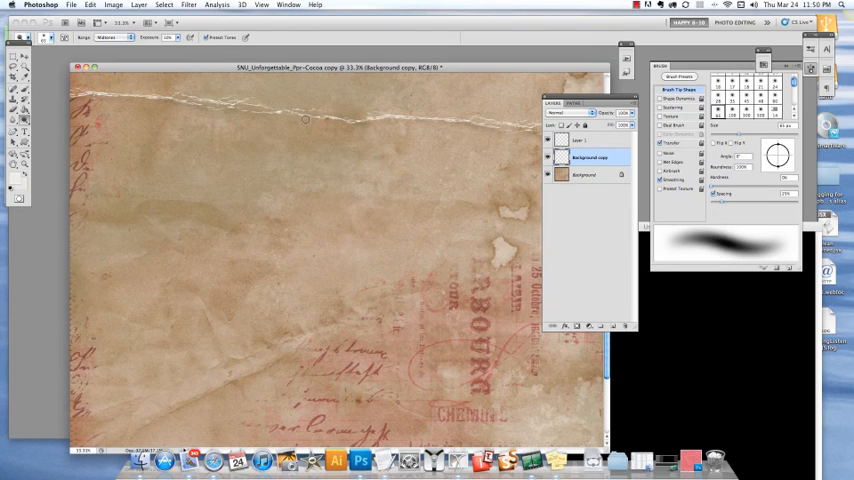
pyautogui.moveTo(390, 83)
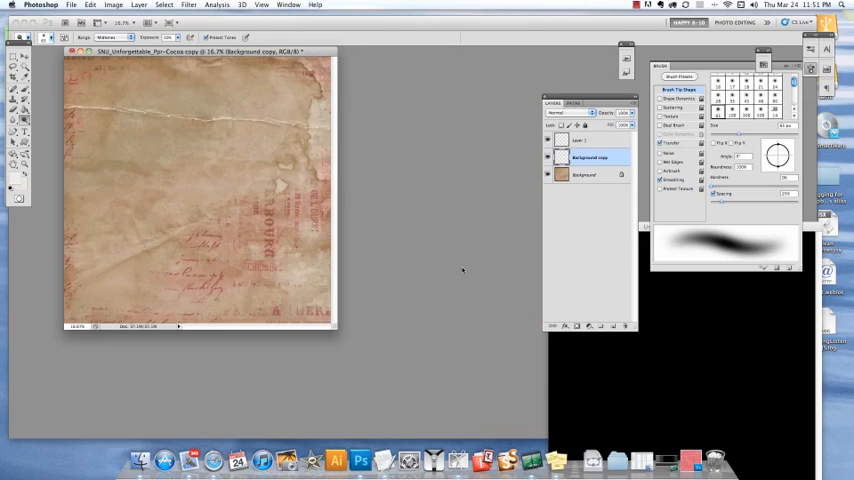
# Step: Move the creased paper window aside and switch to the black Untitled-1 document
pyautogui.moveTo(200, 51); pyautogui.dragTo(295, 67)
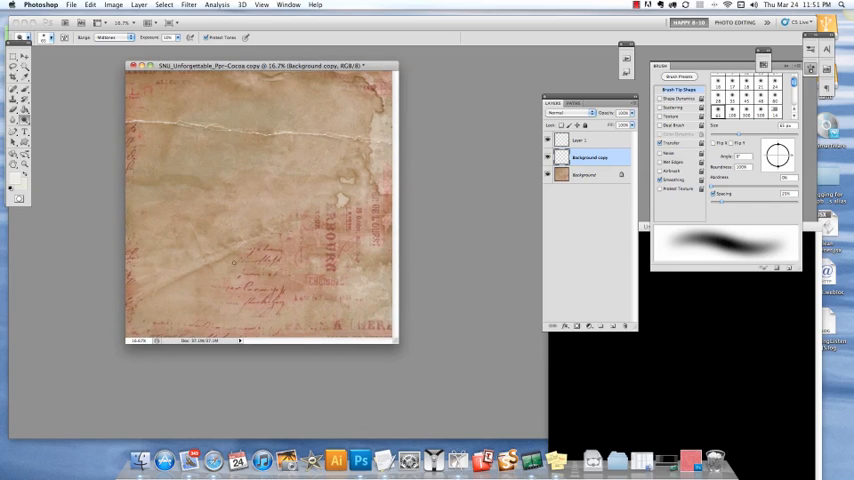
pyautogui.click(24, 118)
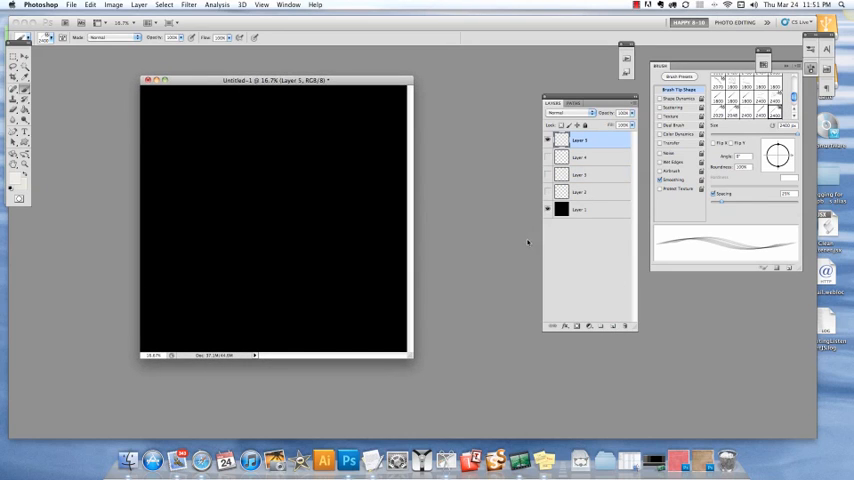
pyautogui.moveTo(402, 199)
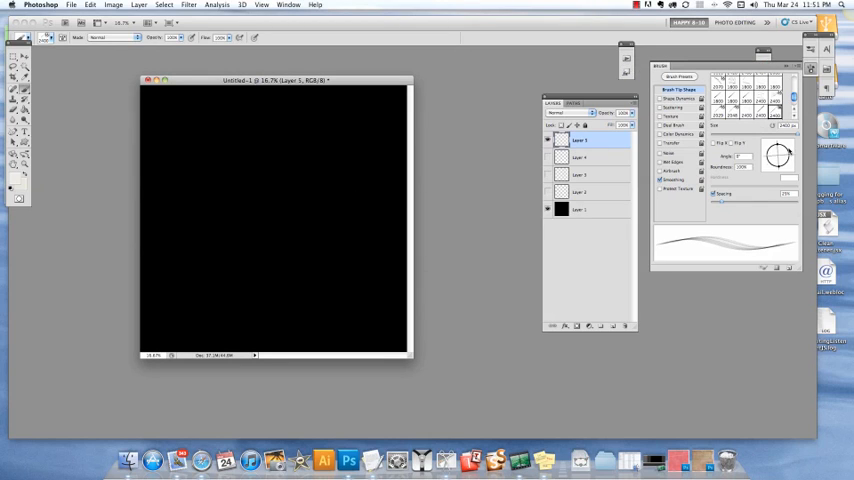
# Step: Create empty Layer 6 at the top of the black page's layer stack
pyautogui.moveTo(392, 95); pyautogui.dragTo(392, 255)
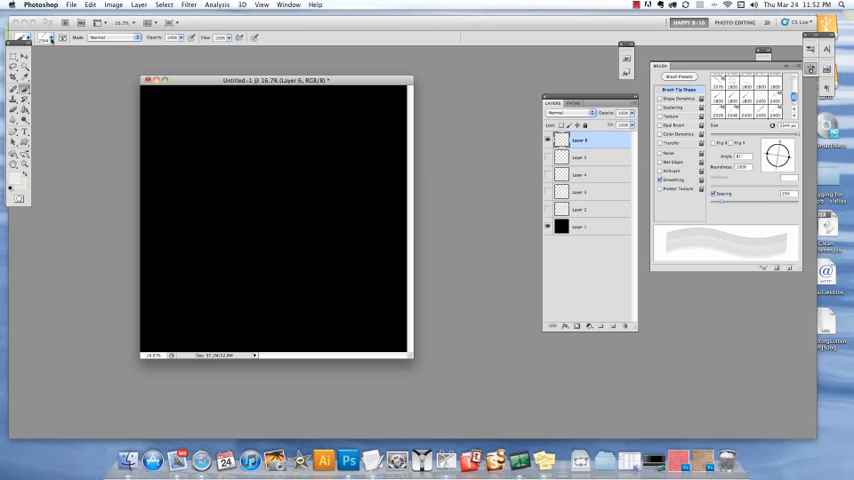
# Step: Choose a Creased brush and paint white stripes along the black page's edges and sides
pyautogui.click(46, 37)
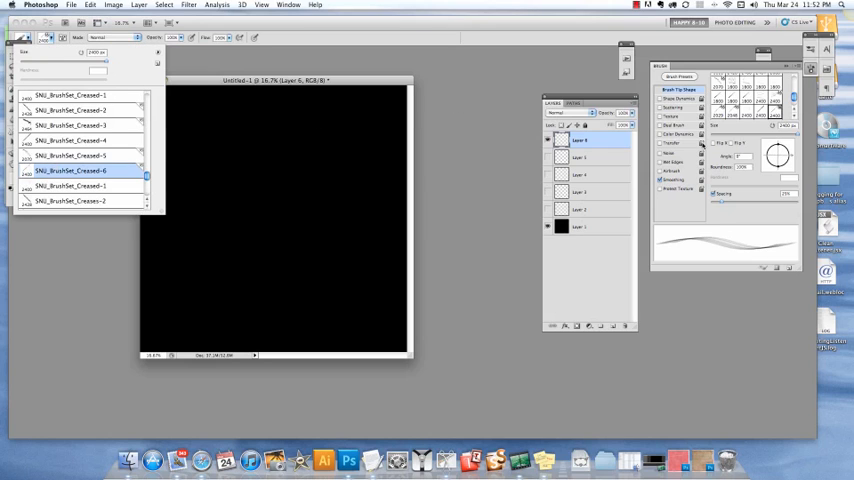
pyautogui.click(70, 200)
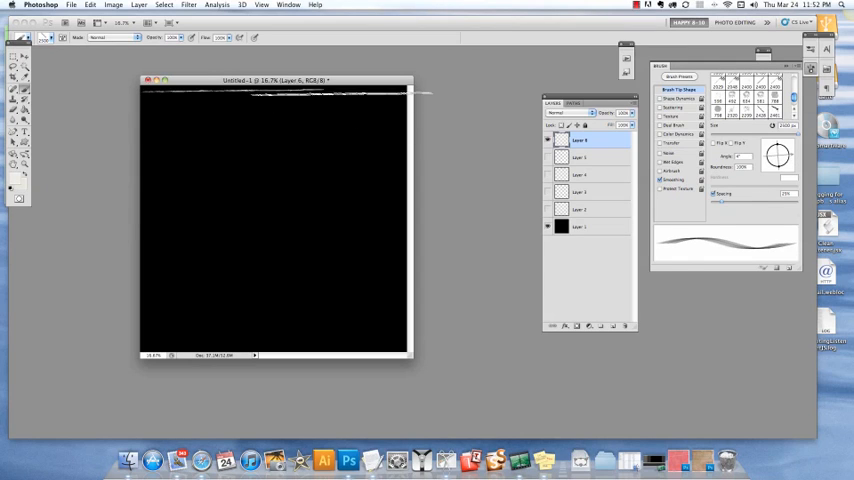
pyautogui.moveTo(200, 225); pyautogui.dragTo(370, 224)
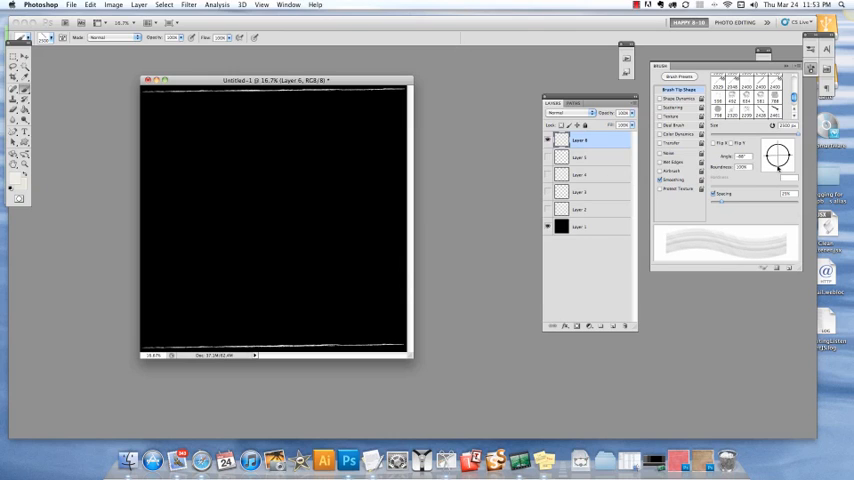
pyautogui.moveTo(392, 95); pyautogui.dragTo(392, 265)
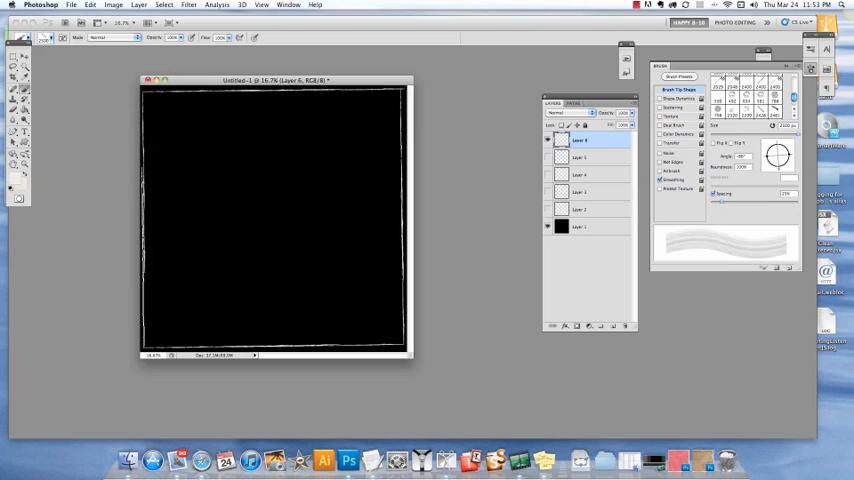
pyautogui.moveTo(495, 365)
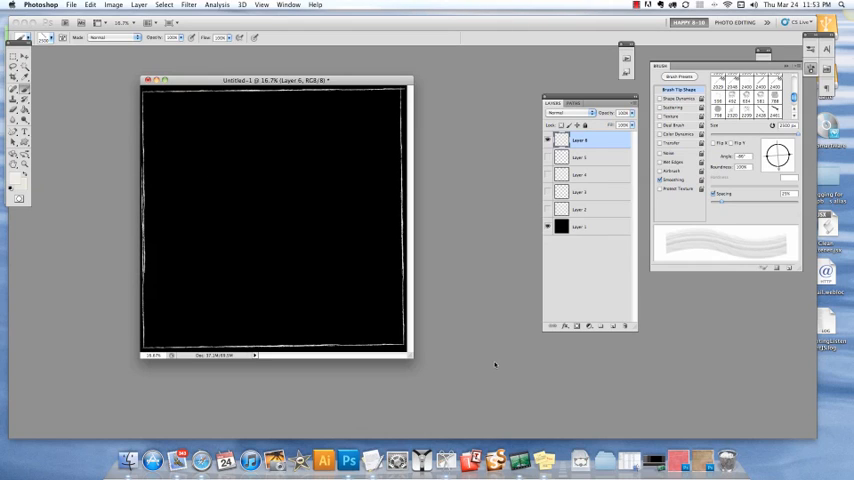
pyautogui.moveTo(439, 375)
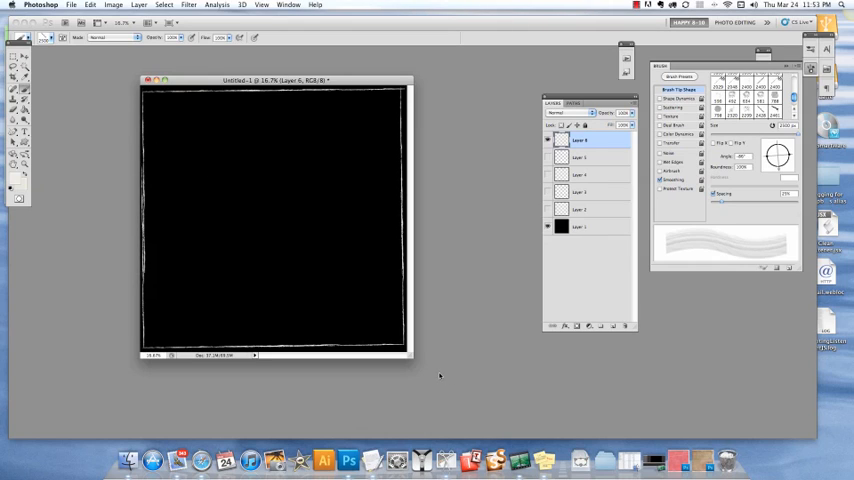
pyautogui.moveTo(413, 380)
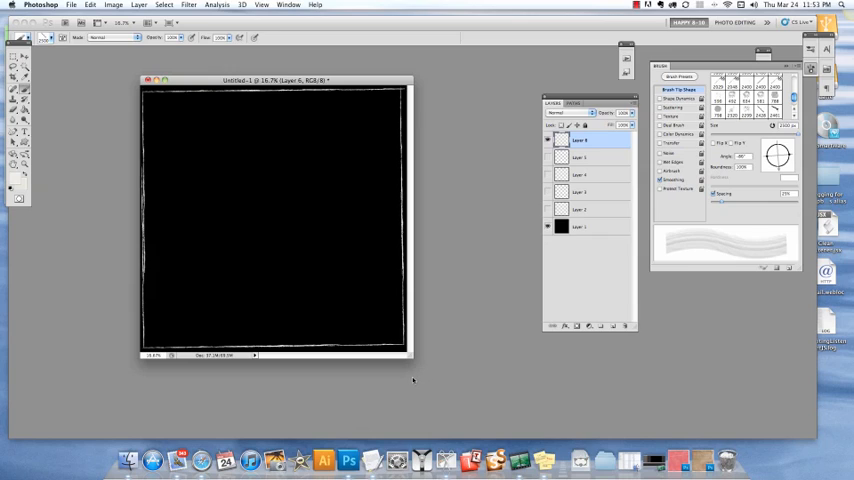
pyautogui.moveTo(434, 290)
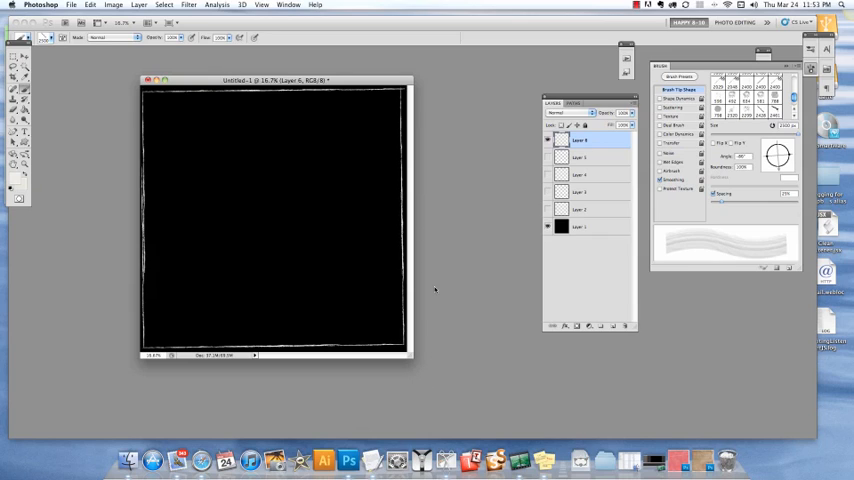